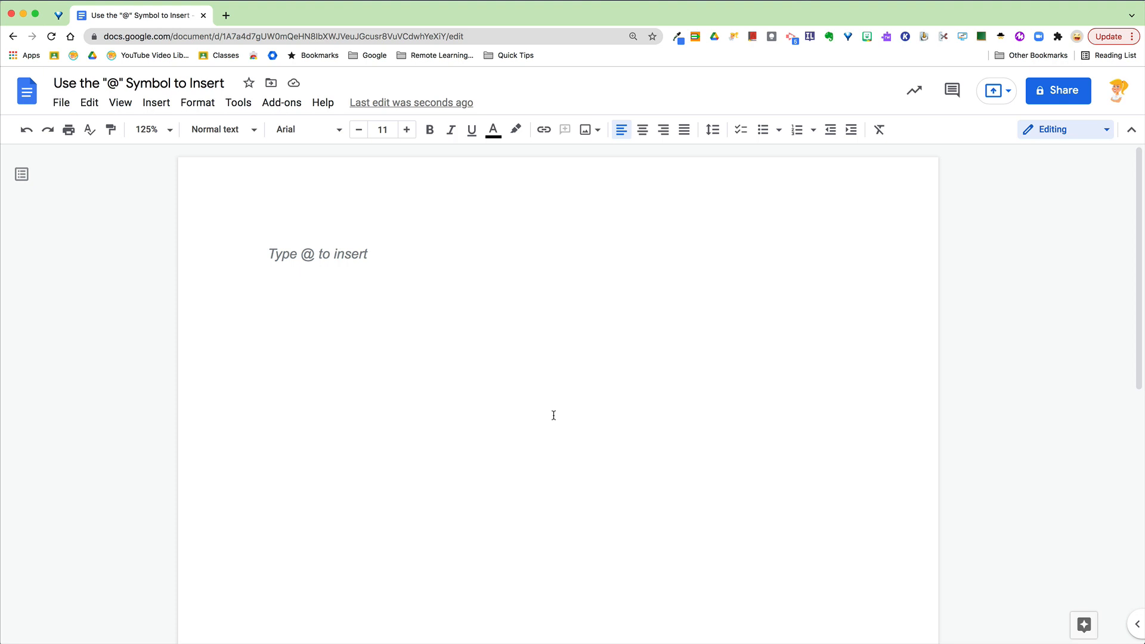
mouse_move(401, 252)
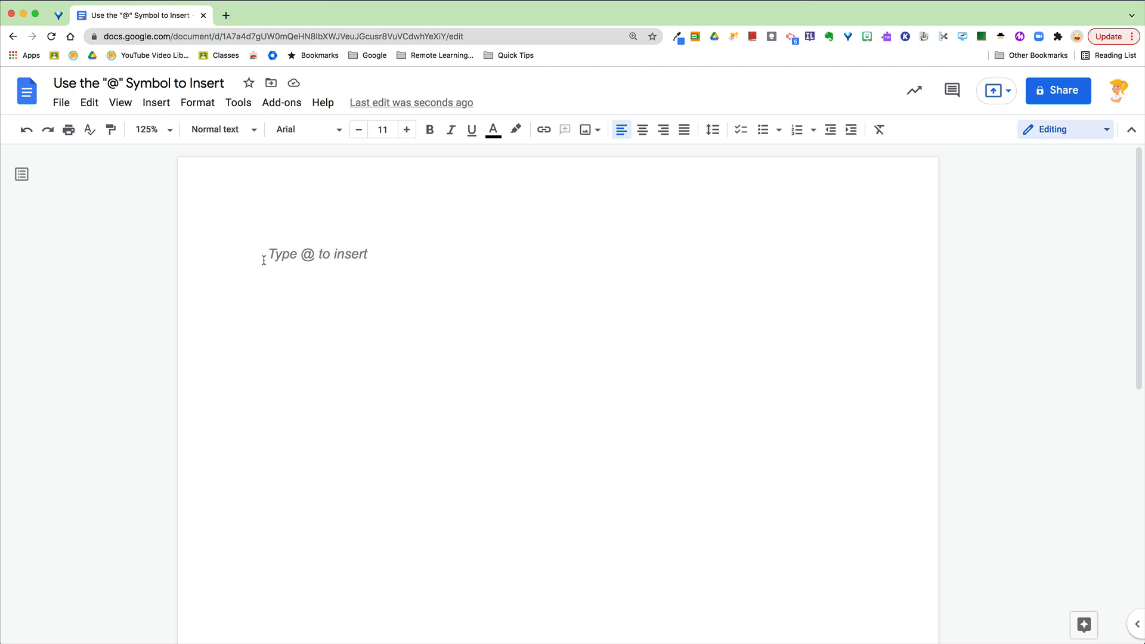
mouse_move(359, 270)
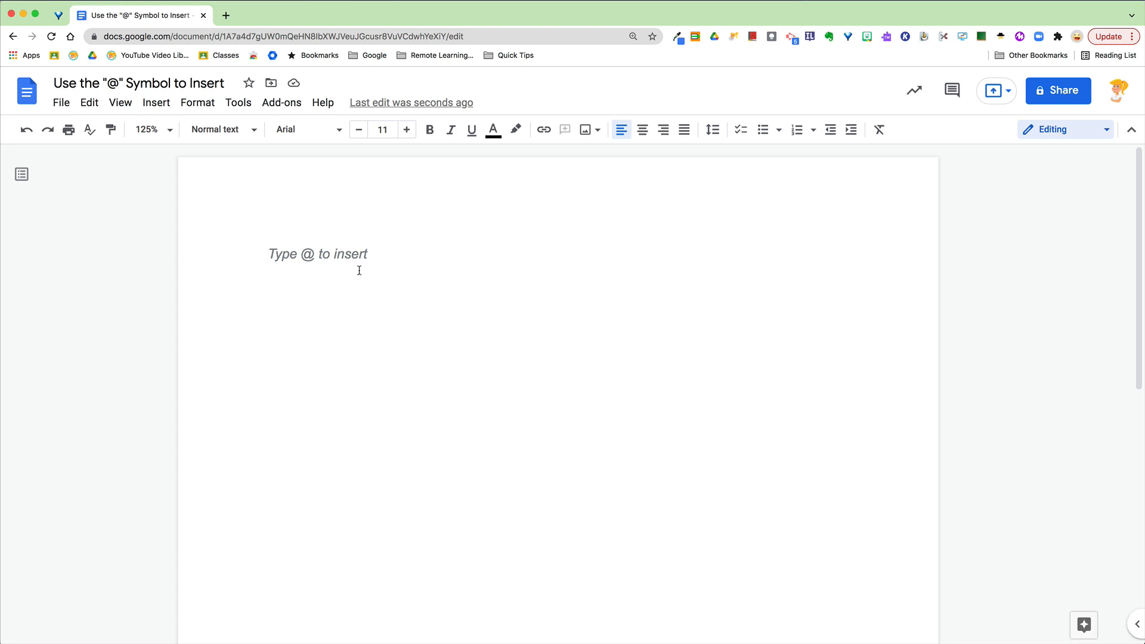
- Summon the @ smart-chip suggestions at the top of the blank document
text(@)
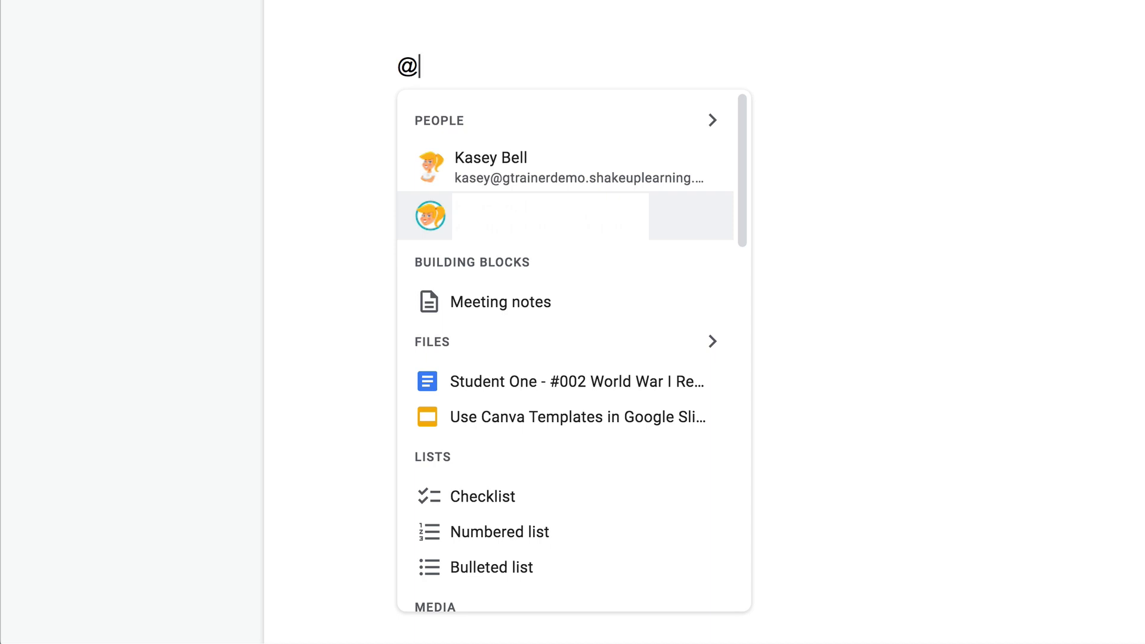
mouse_move(563, 167)
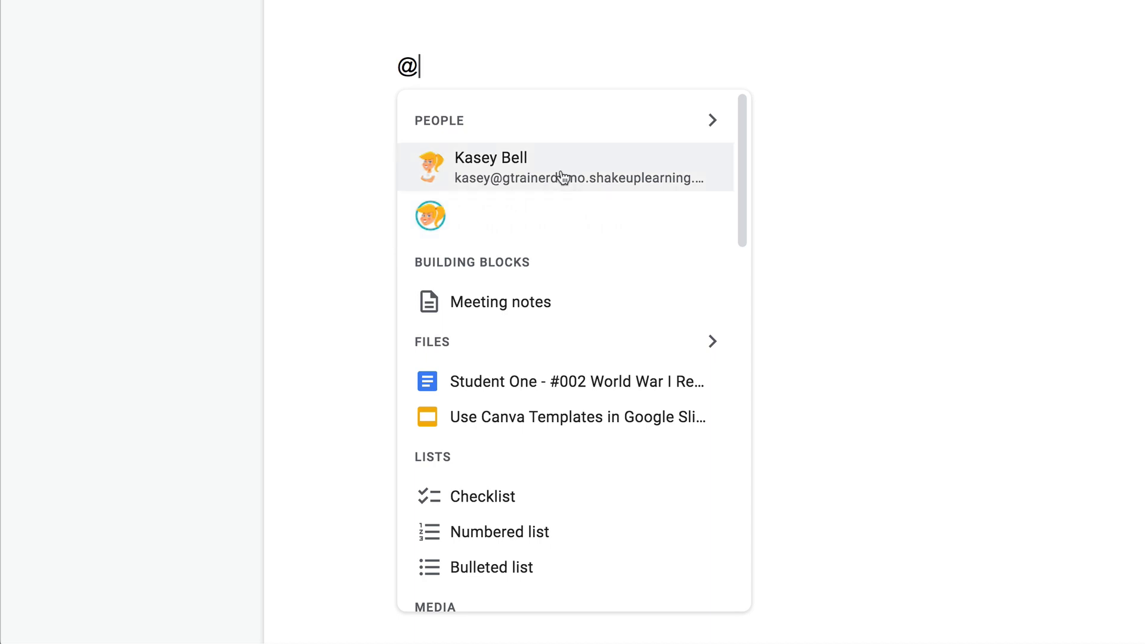
- Insert the Kasey Bell person chip, then begin a new @ search on the next line
click(490, 158)
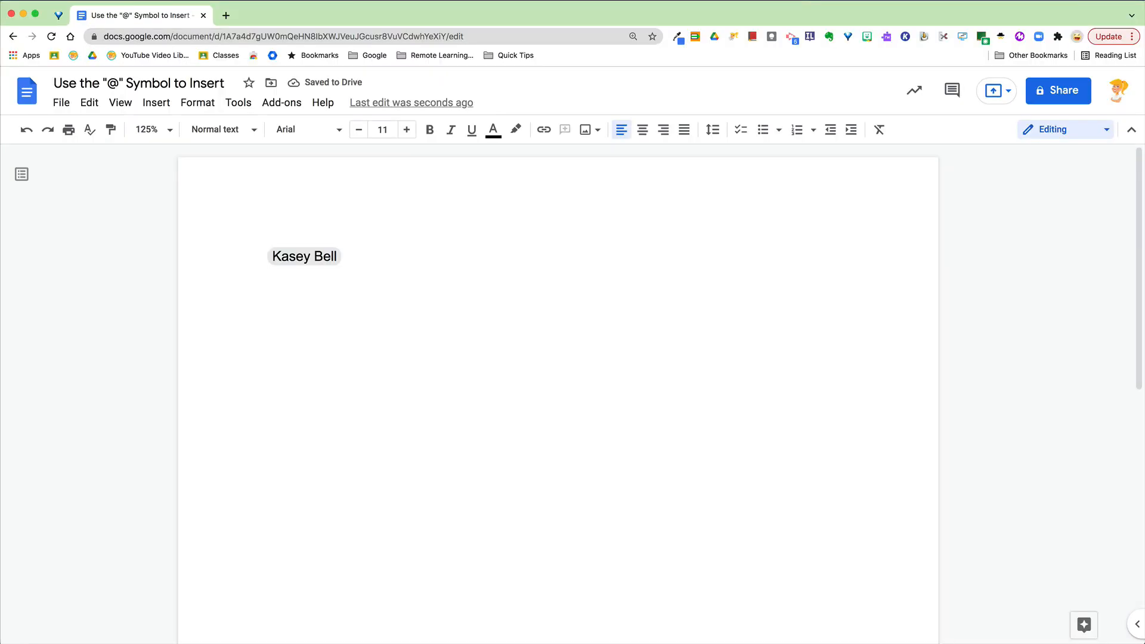
text(@)
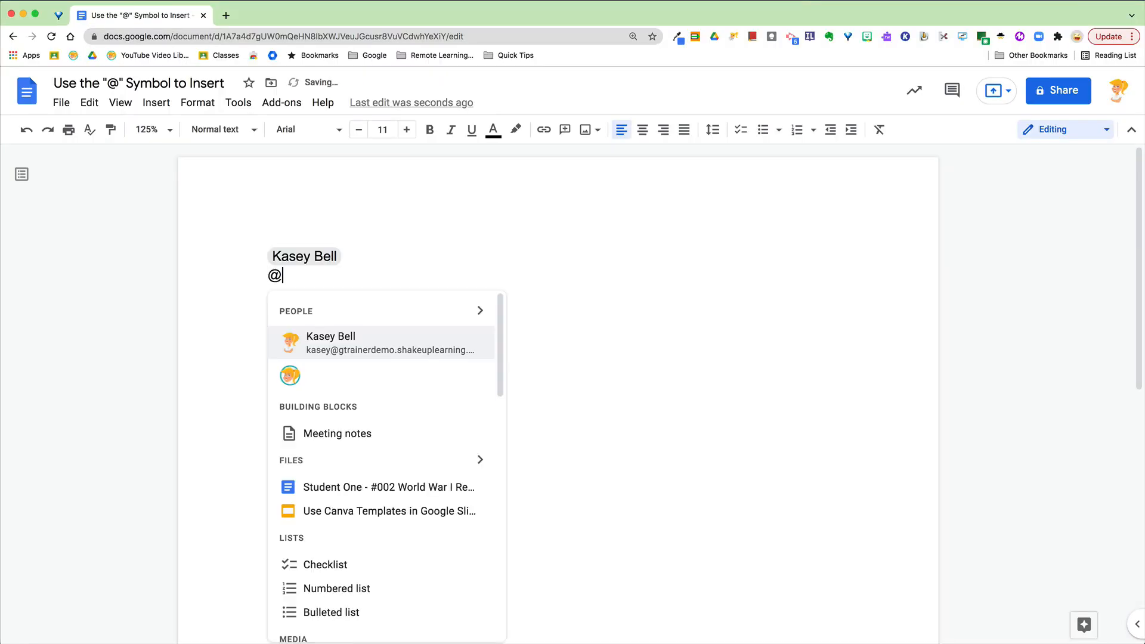
mouse_move(338, 433)
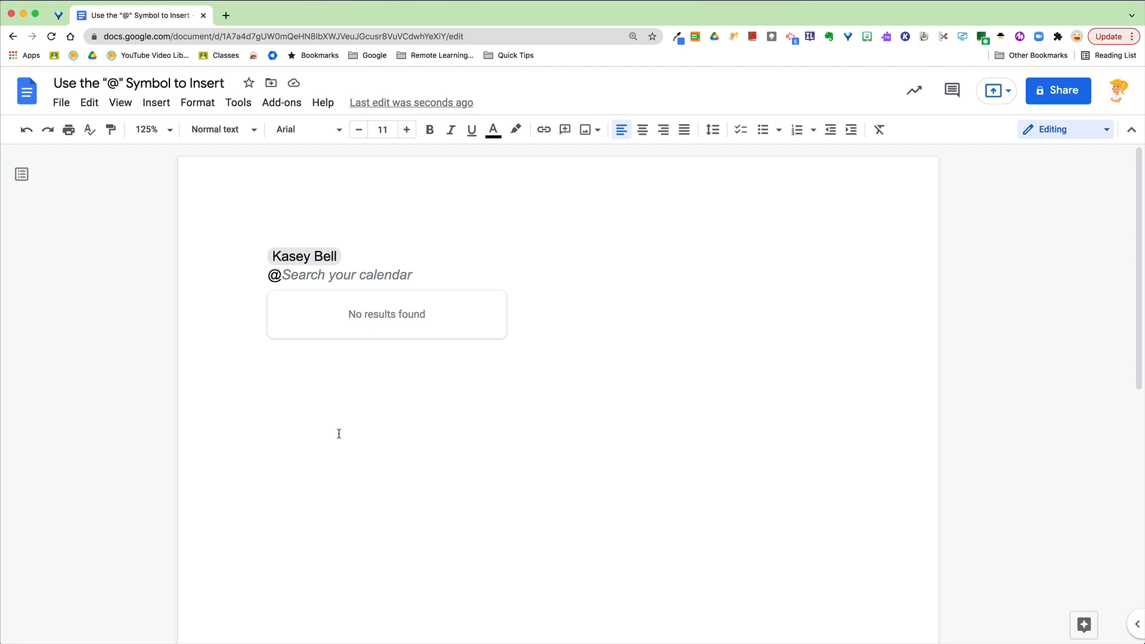
- Insert the Meeting notes block dated May 9, 2021 for the Zoom meeting and continue below it
text(meeting)
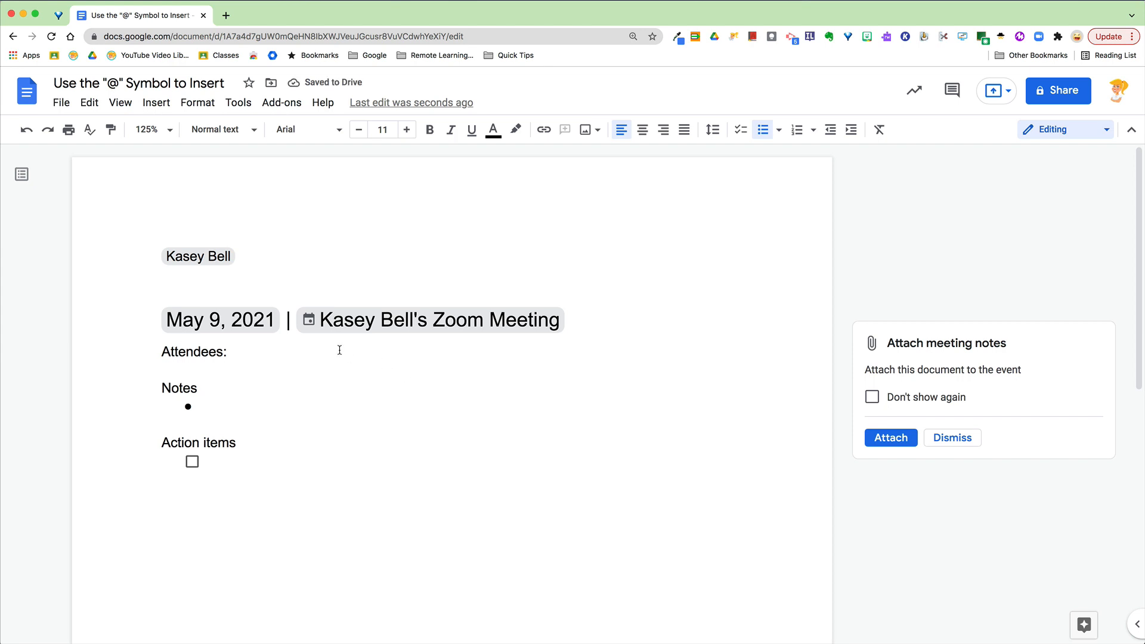
click(207, 407)
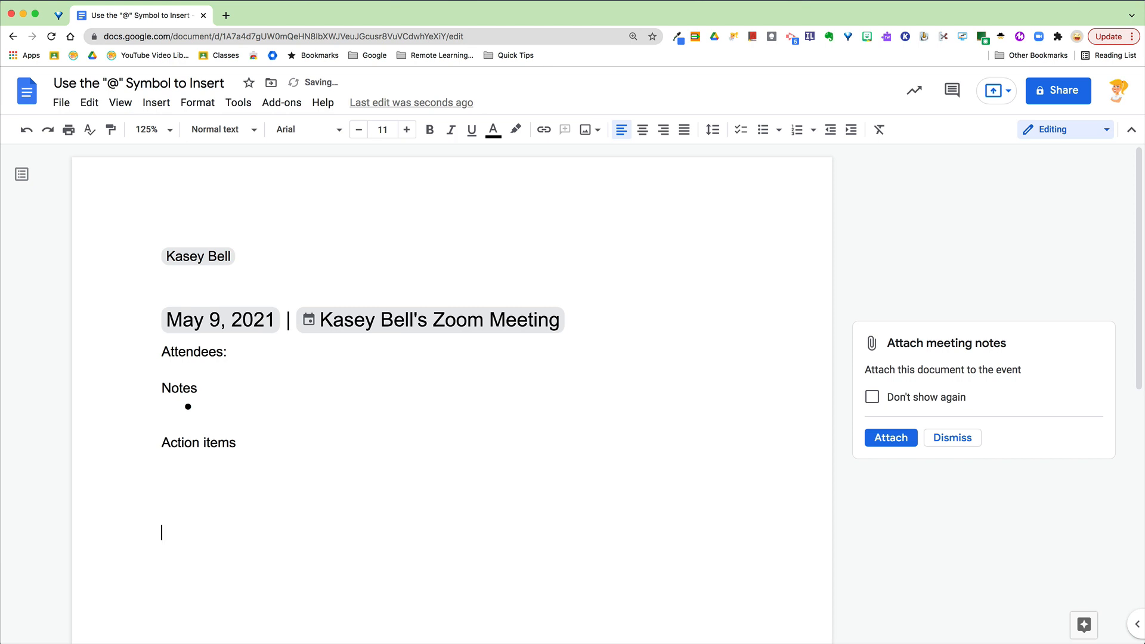
- Insert a file chip for 'Student One - #002 World War I Research Project' and start a new line
text(@)
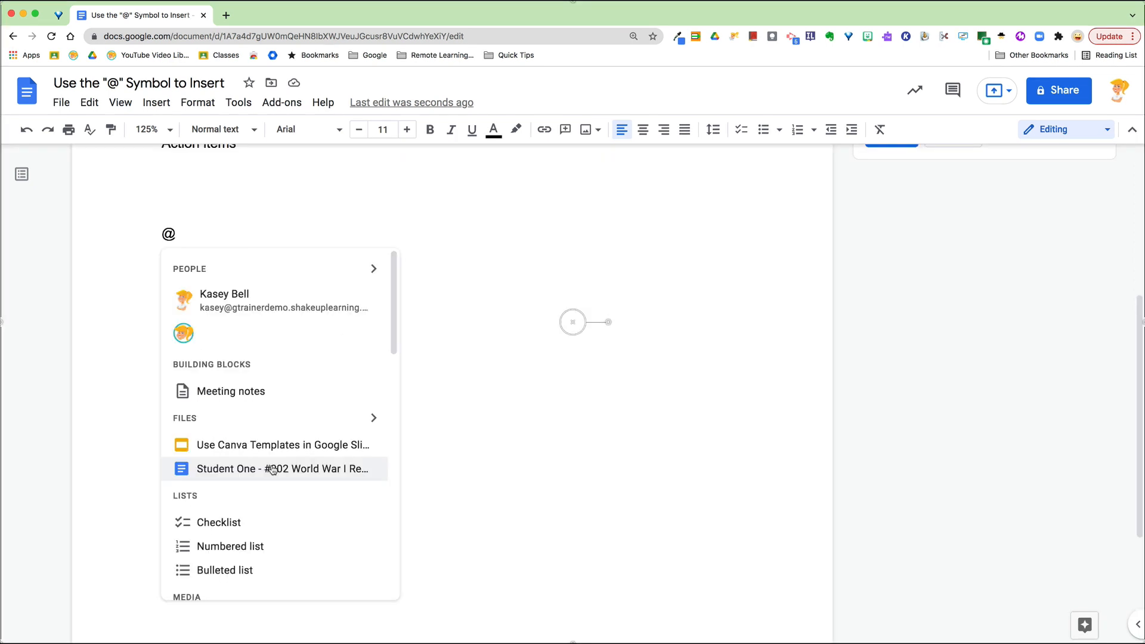
mouse_move(282, 444)
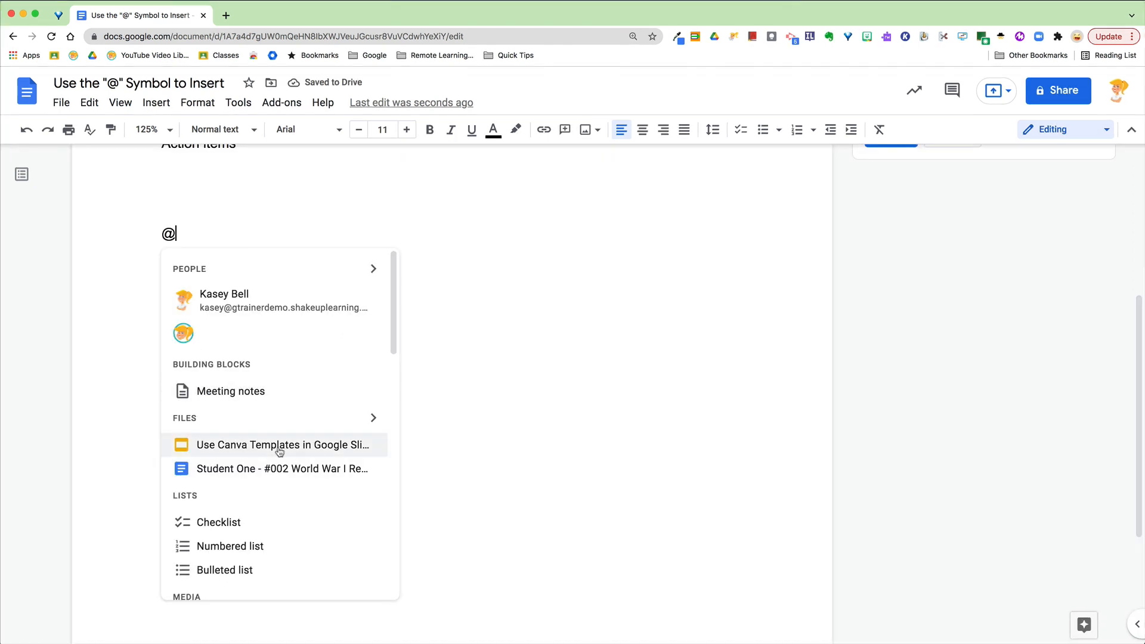
mouse_move(279, 467)
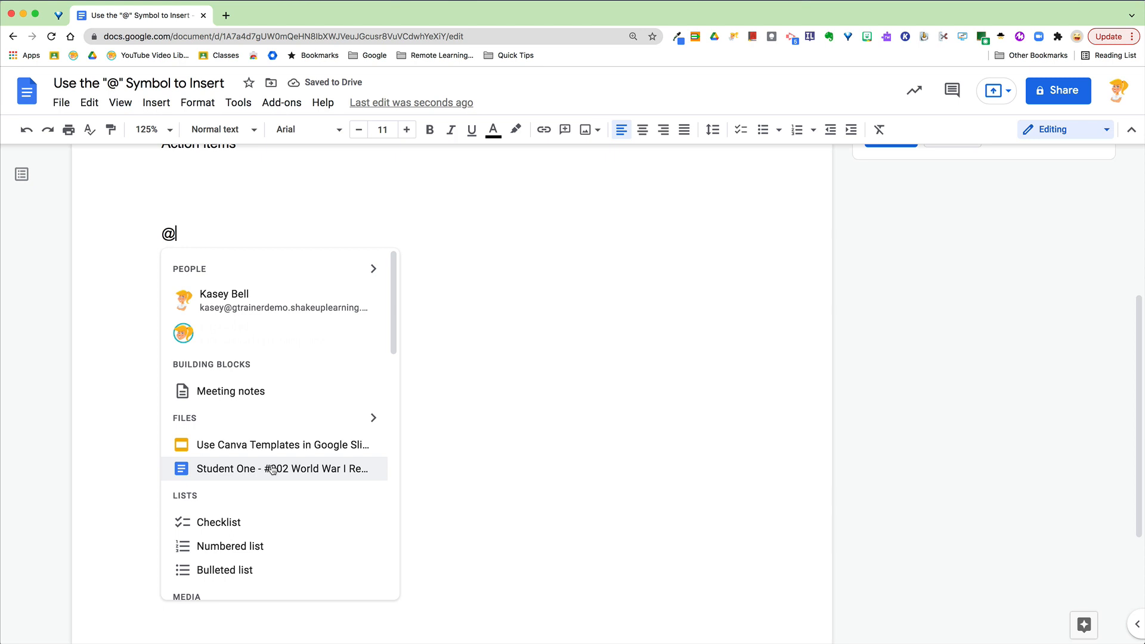
click(274, 467)
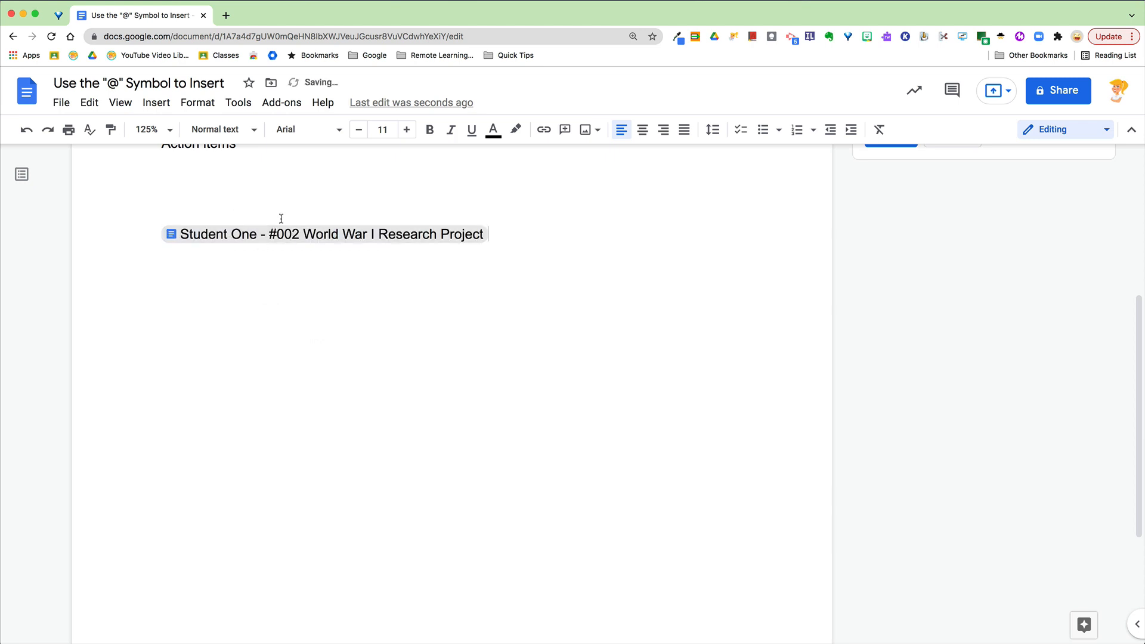
key(enter)
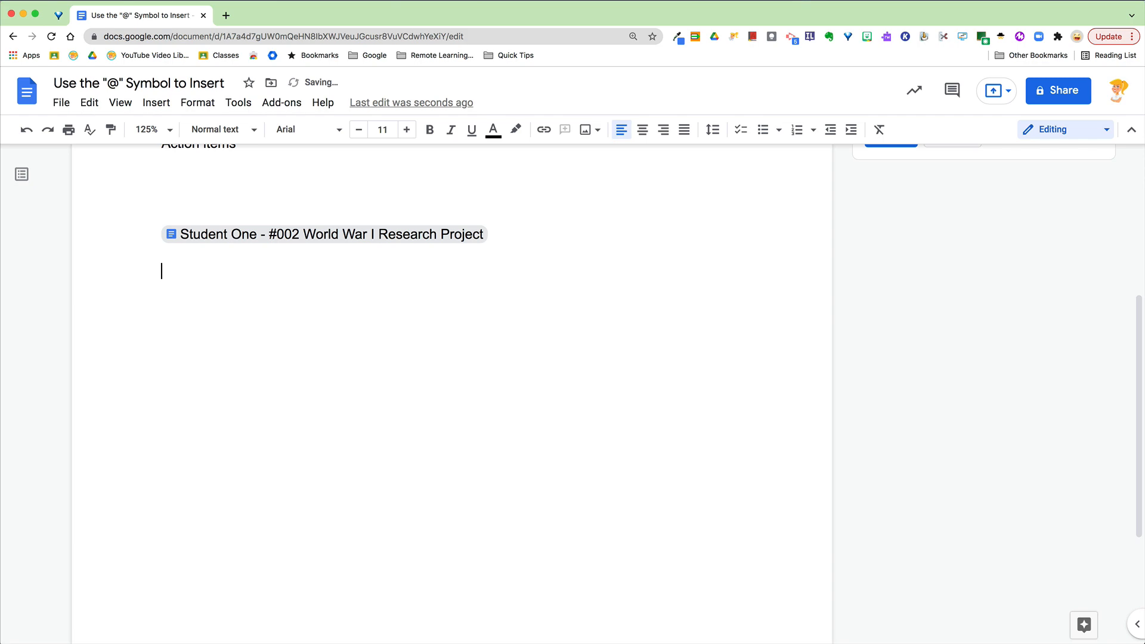
- Review the full @ insert list from Lists and Media down to Page components, equations and links
text(@)
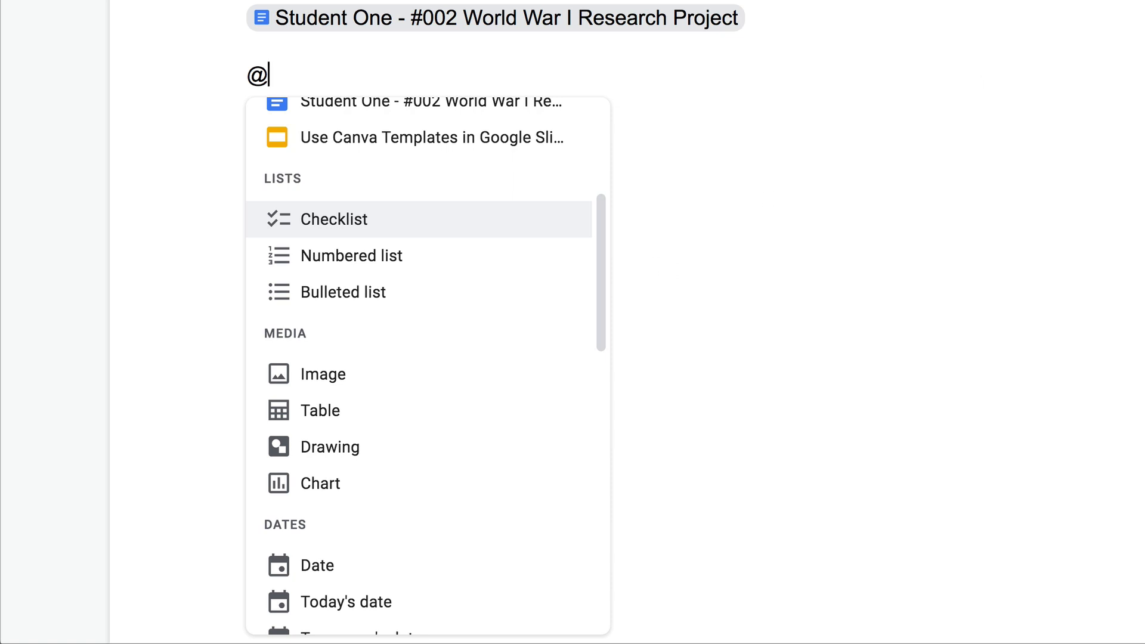
mouse_move(473, 374)
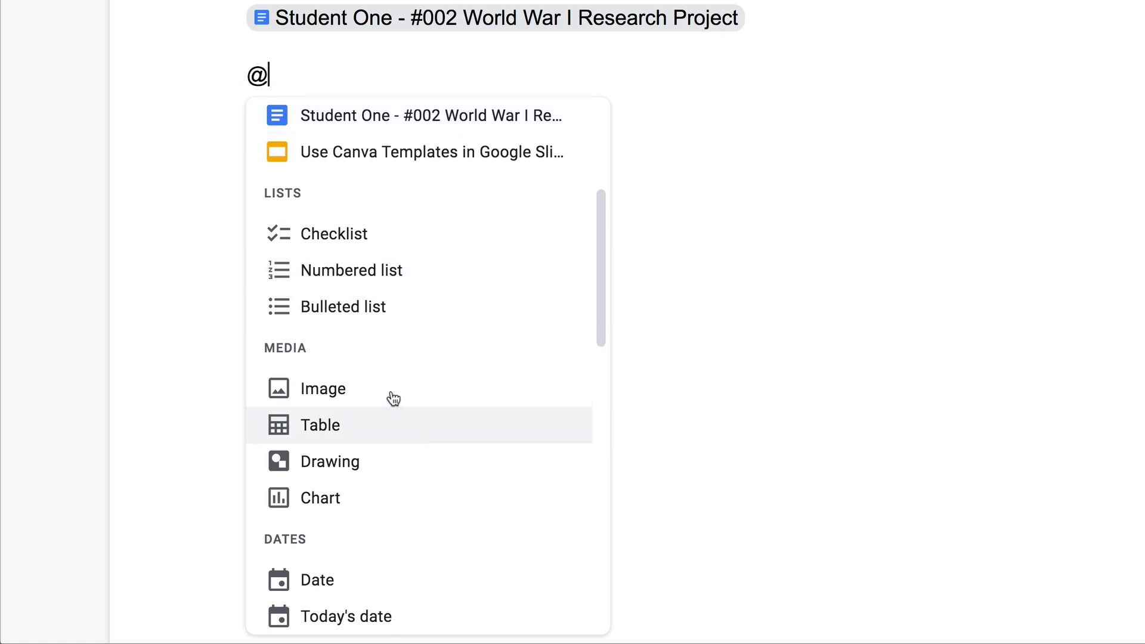
scroll(down, 3)
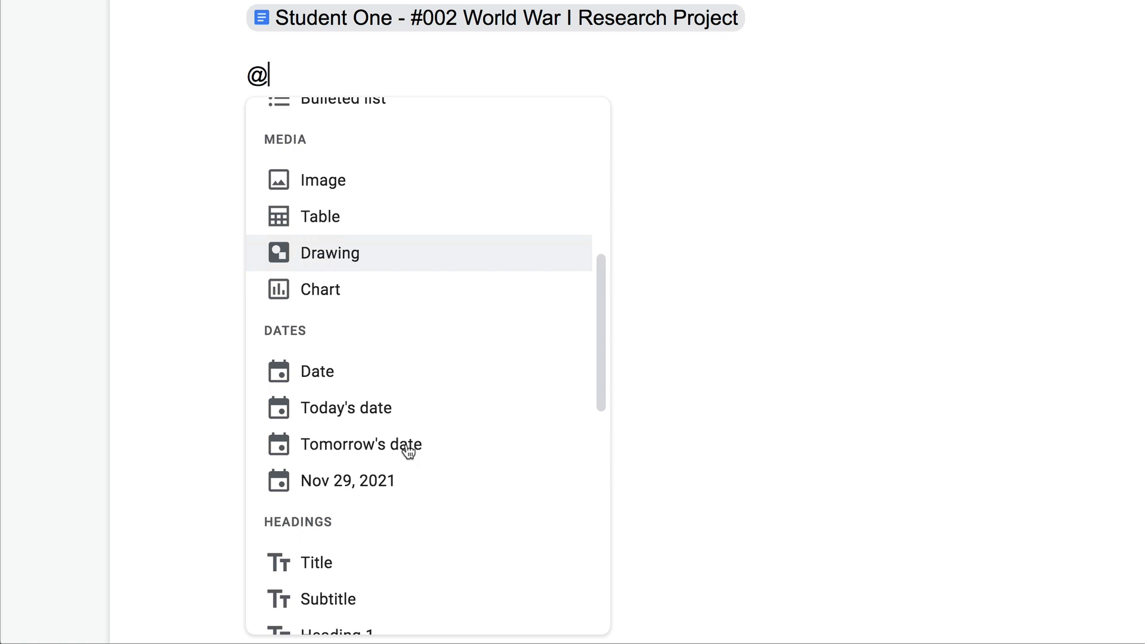
scroll(down, 3)
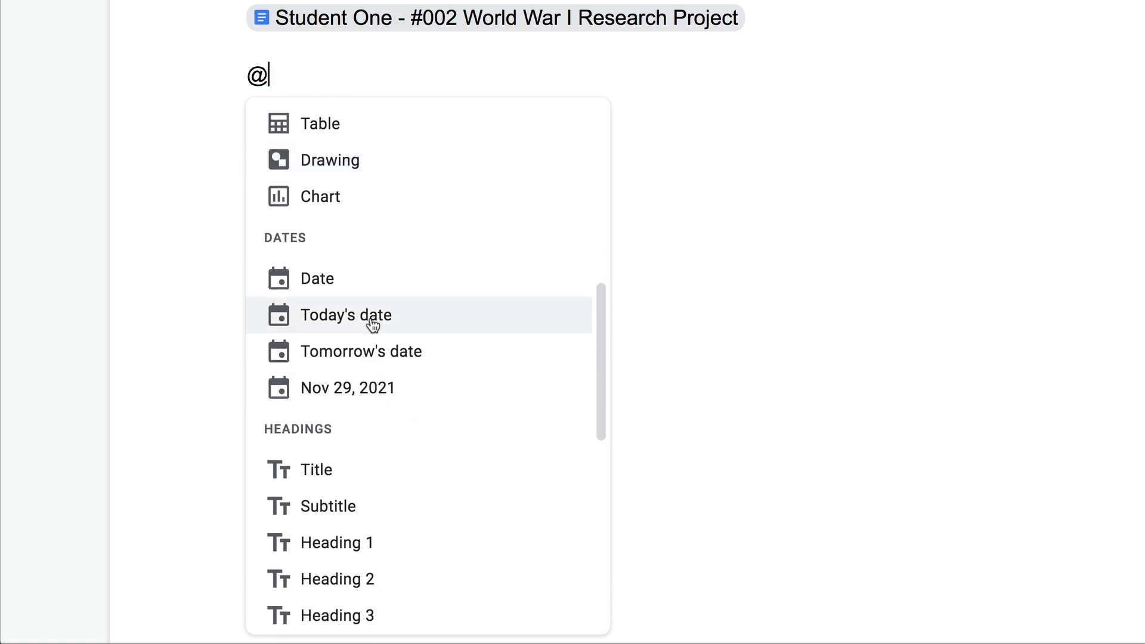
scroll(down, 3)
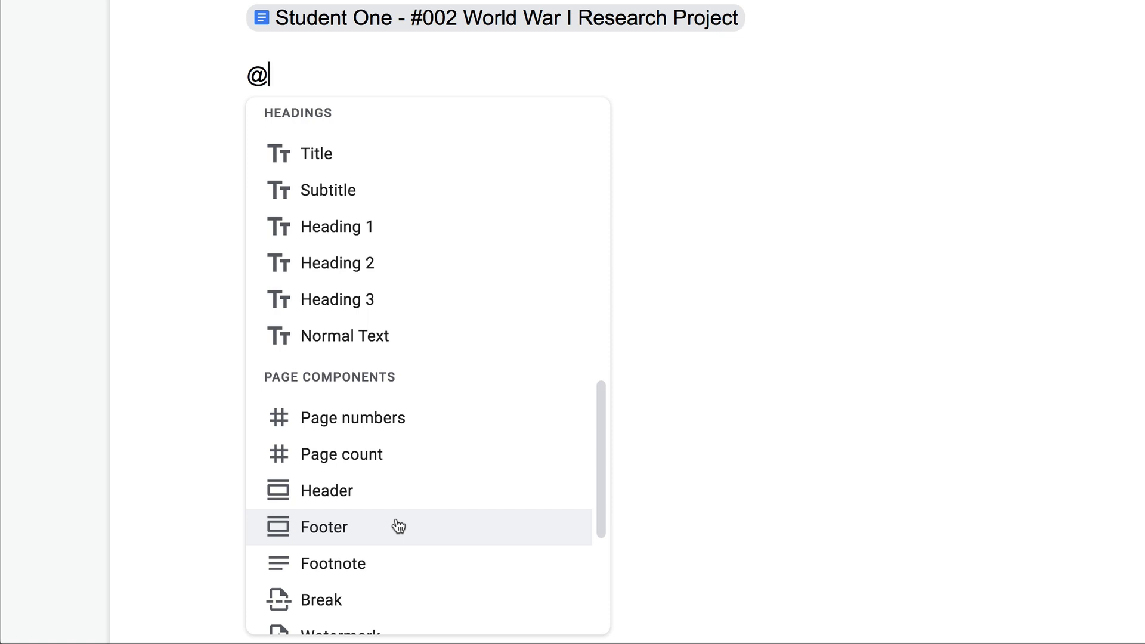
scroll(down, 3)
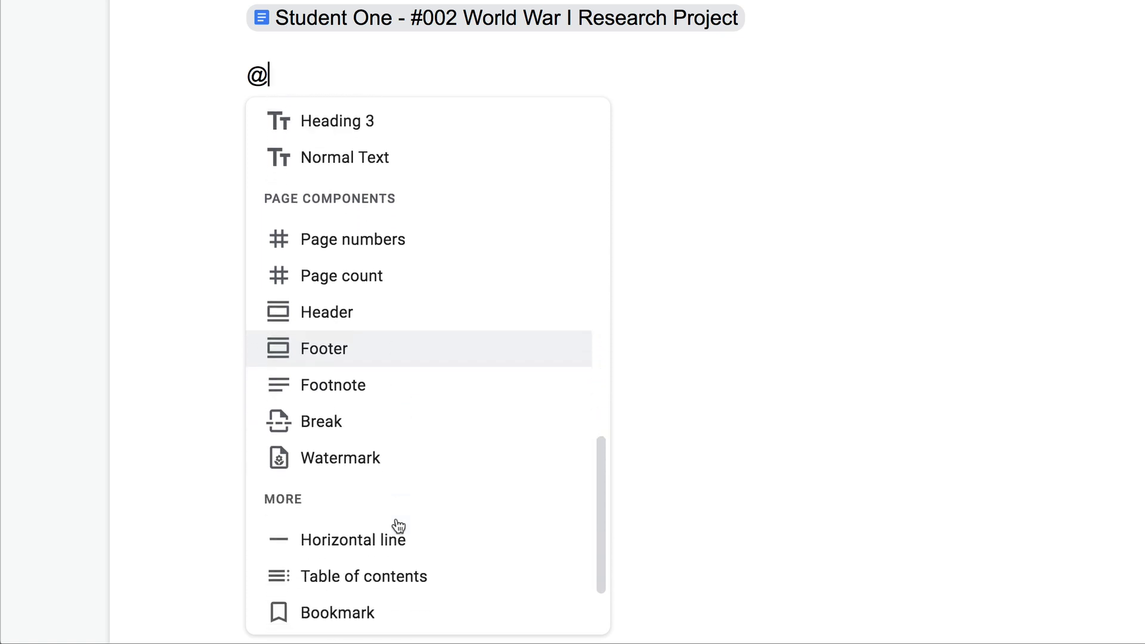
scroll(down, 3)
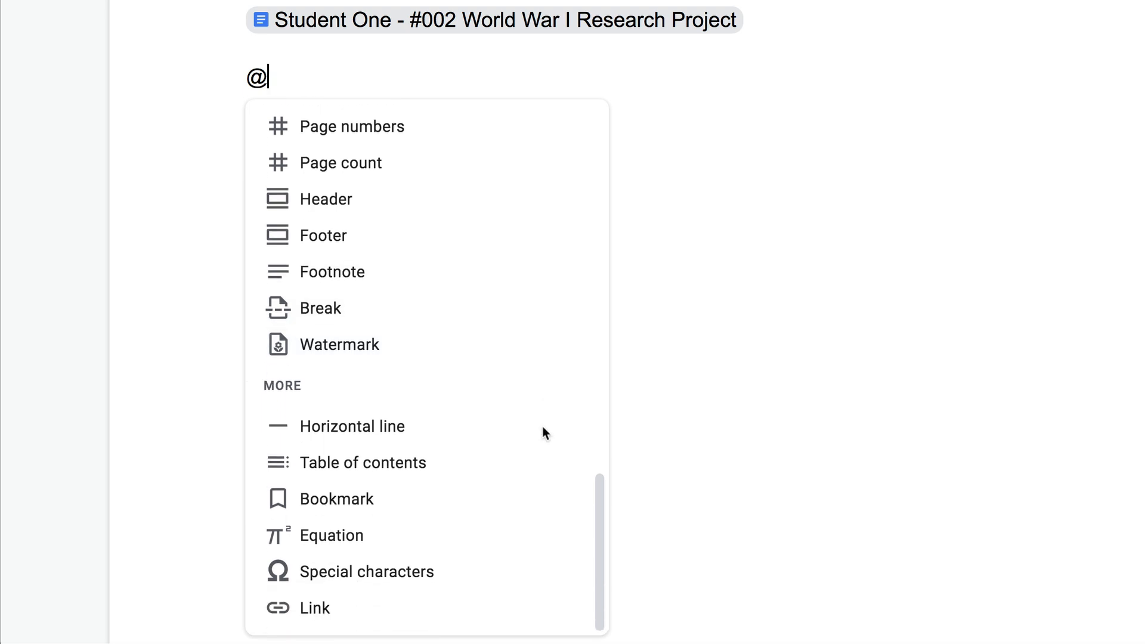
mouse_move(544, 433)
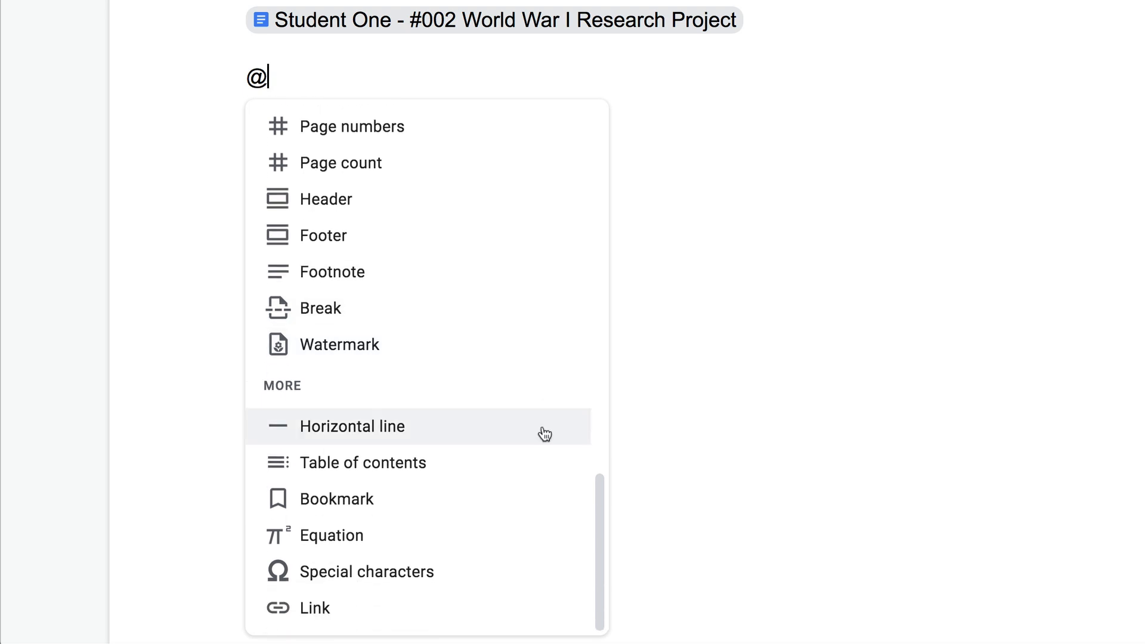
mouse_move(433, 549)
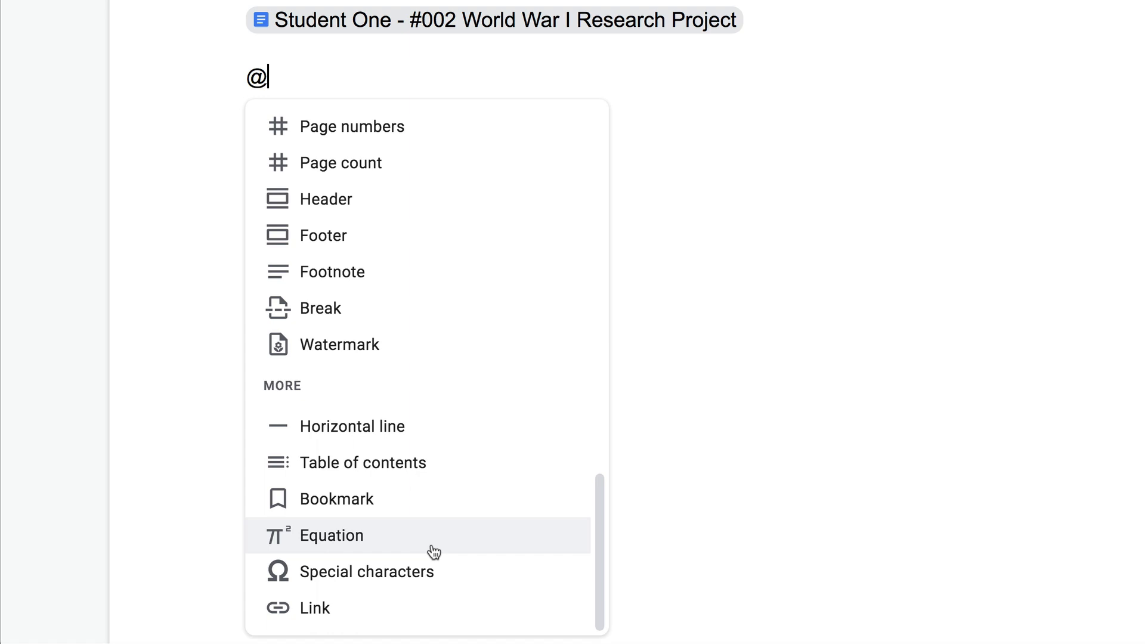
mouse_move(508, 581)
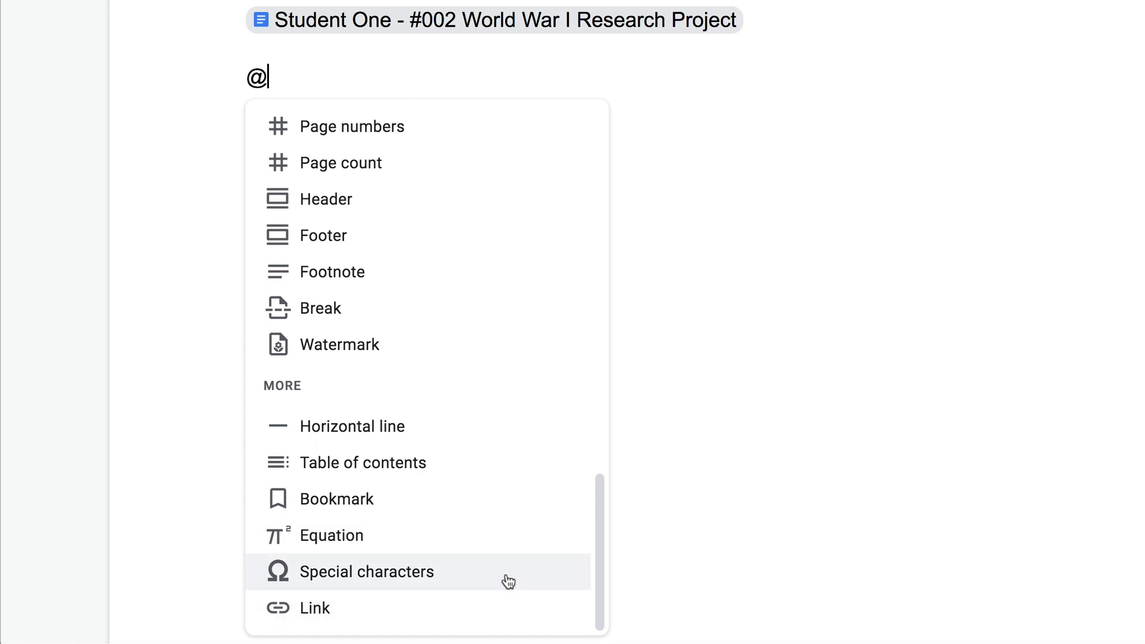
mouse_move(458, 577)
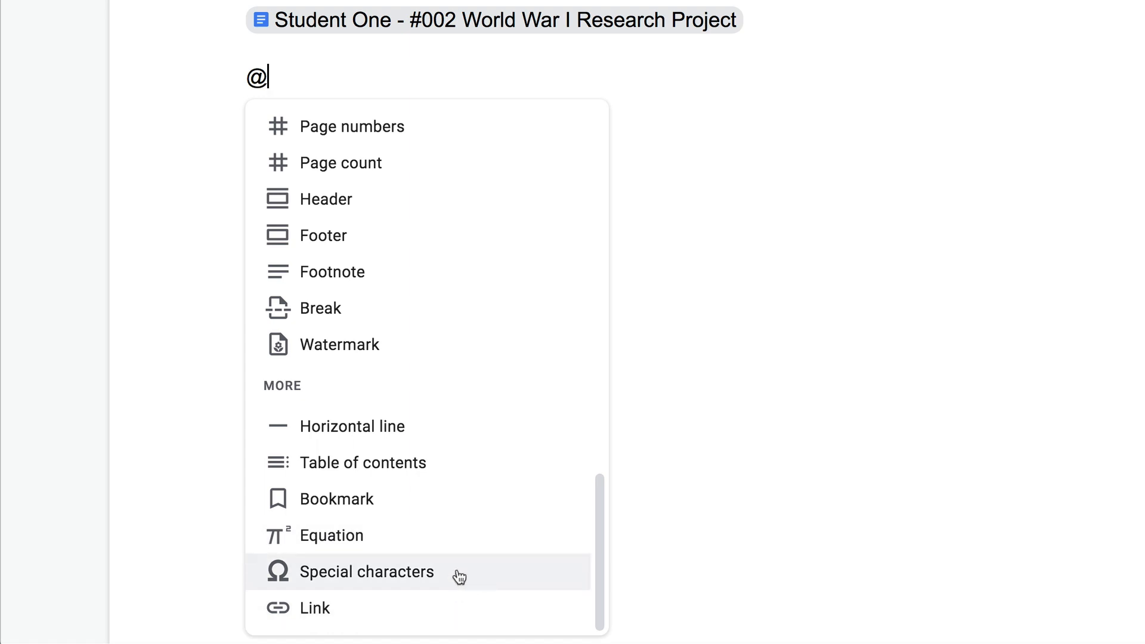